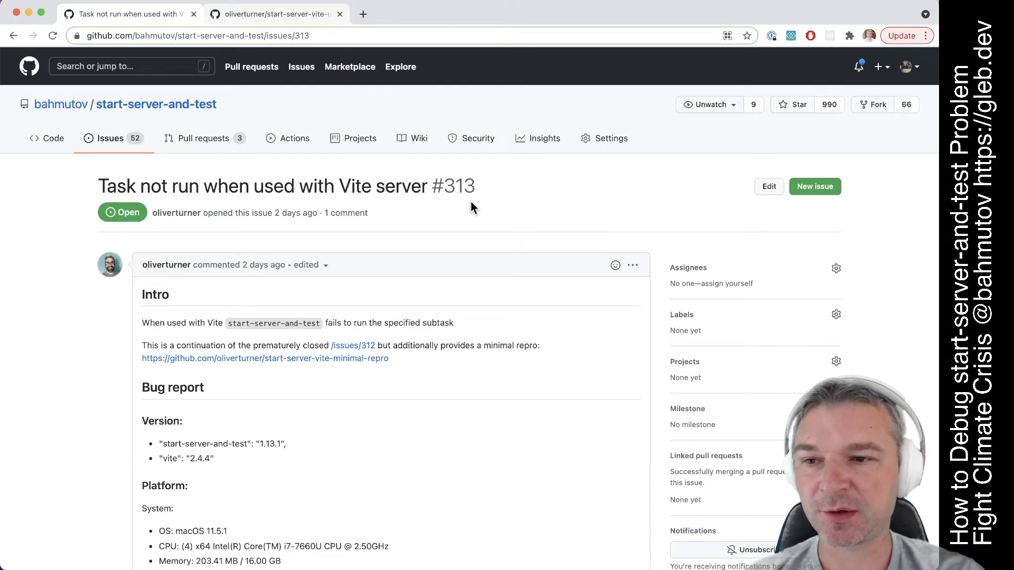
# - Scroll through the issue, then switch to the start-server-vite-minimal-repro README
pyautogui.scroll(-3)
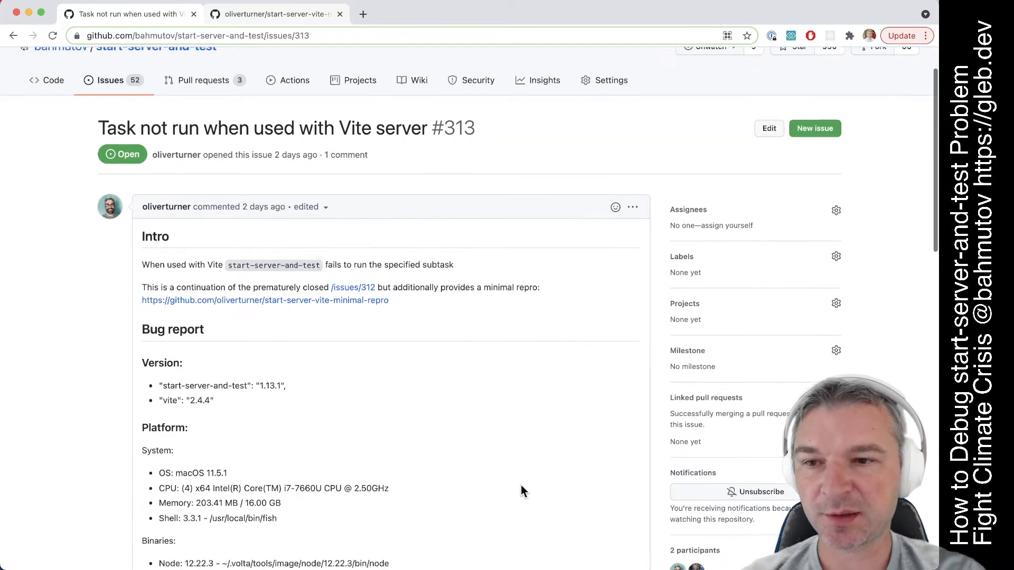
pyautogui.moveTo(459, 276)
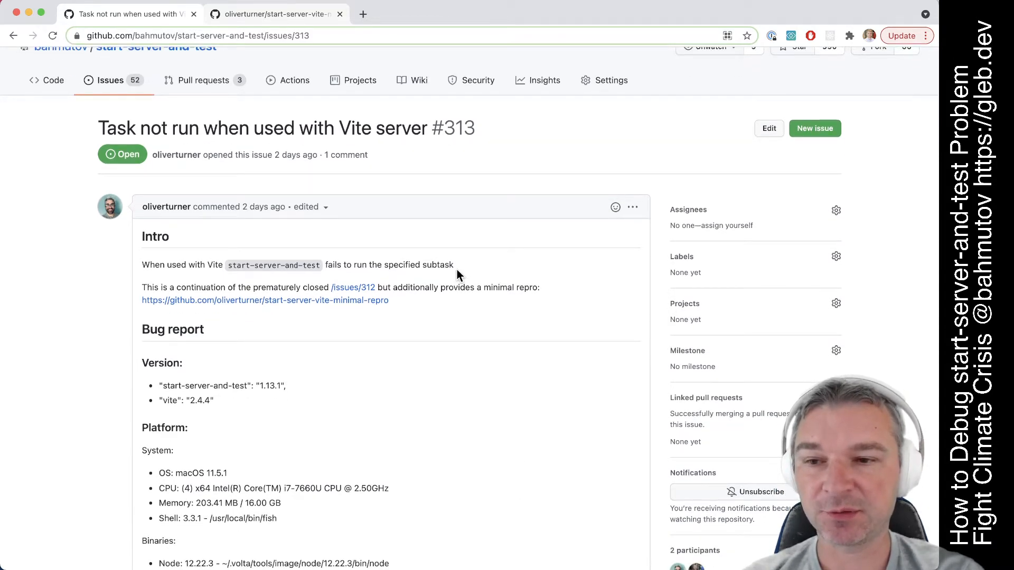
pyautogui.moveTo(466, 182)
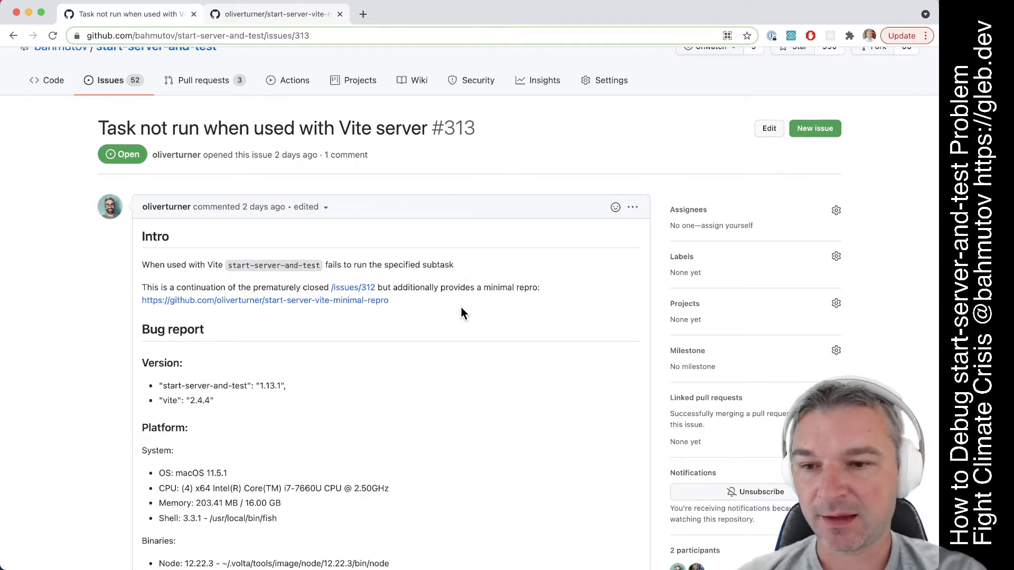
pyautogui.scroll(-3)
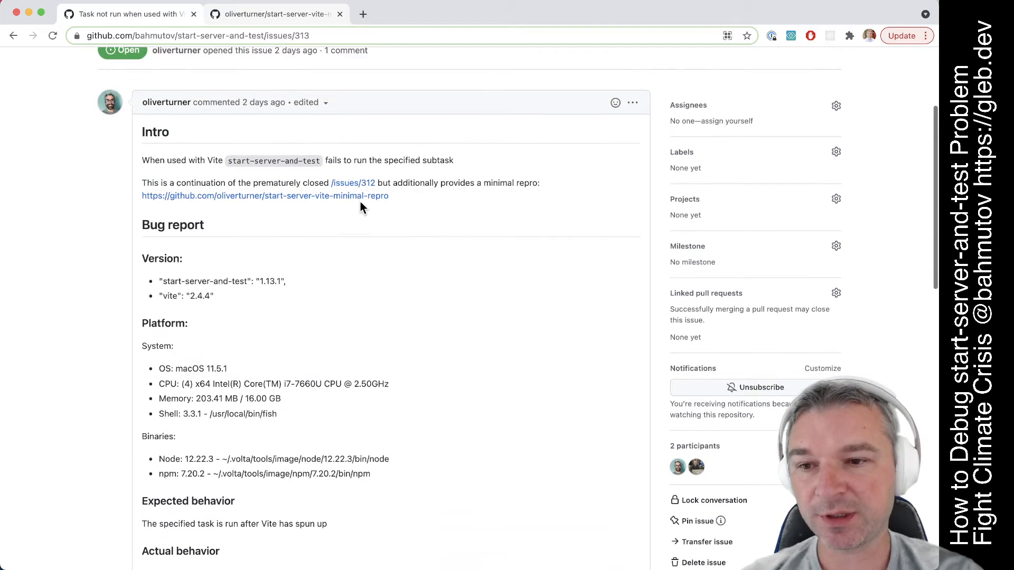
pyautogui.click(277, 14)
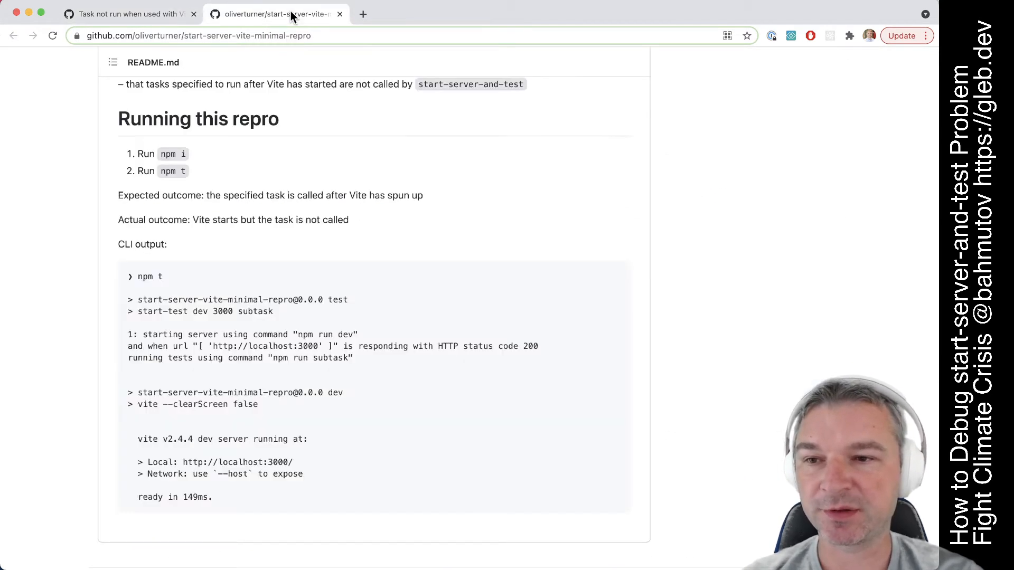
pyautogui.moveTo(462, 245)
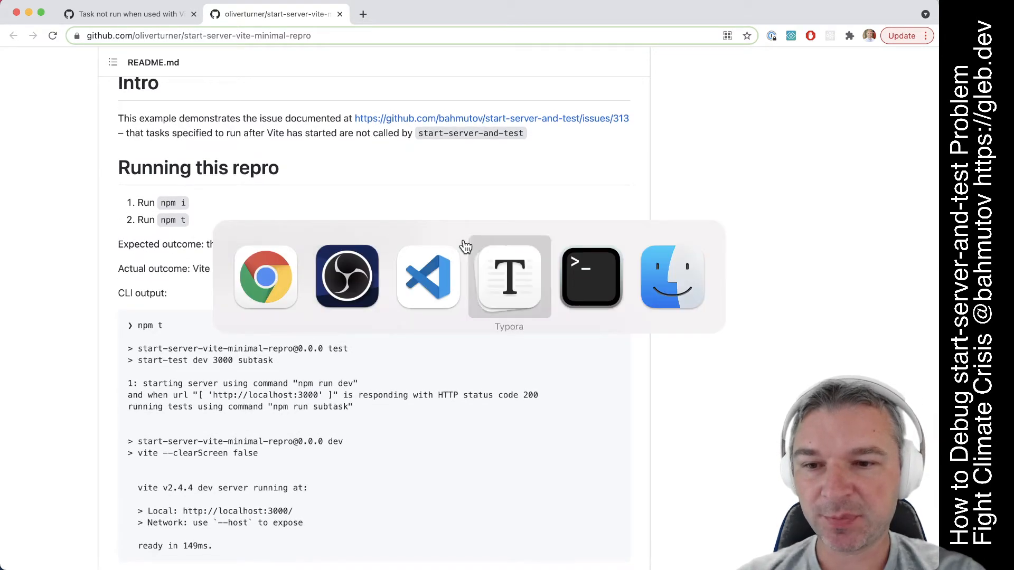
# - Inspect the package.json test script in VS Code, then bring up the npm run dev terminal
pyautogui.click(590, 278)
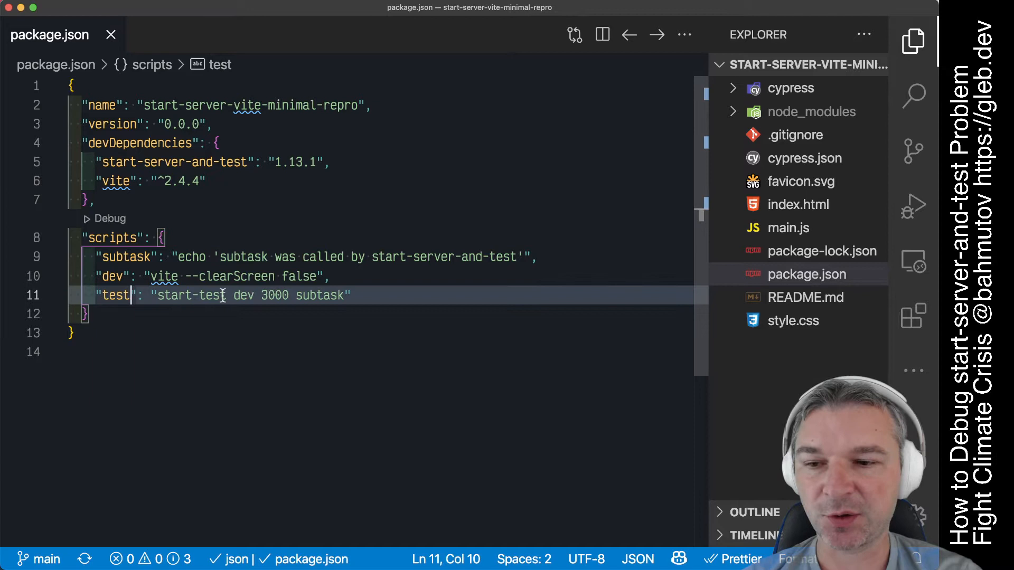
pyautogui.click(222, 296)
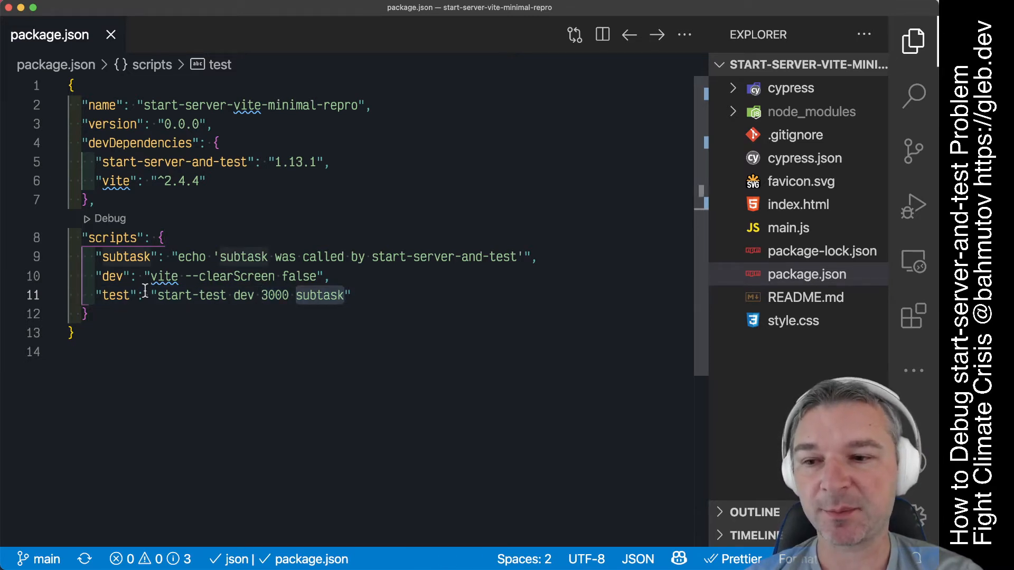
pyautogui.click(127, 257)
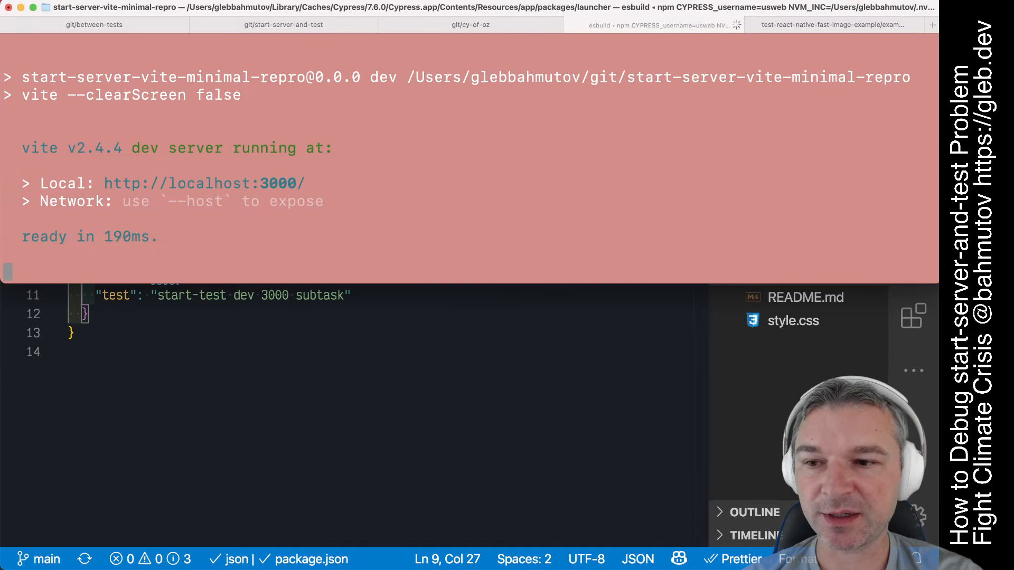
# - Load localhost:3000 in a new browser tab, then stop the Vite dev server with Ctrl+C
pyautogui.press('cmd+tab')
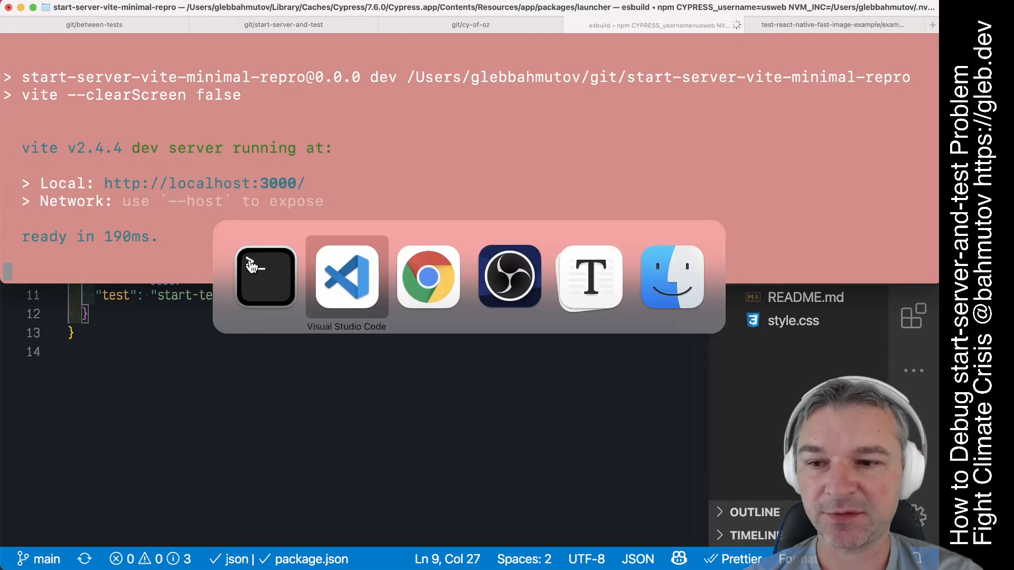
pyautogui.click(428, 277)
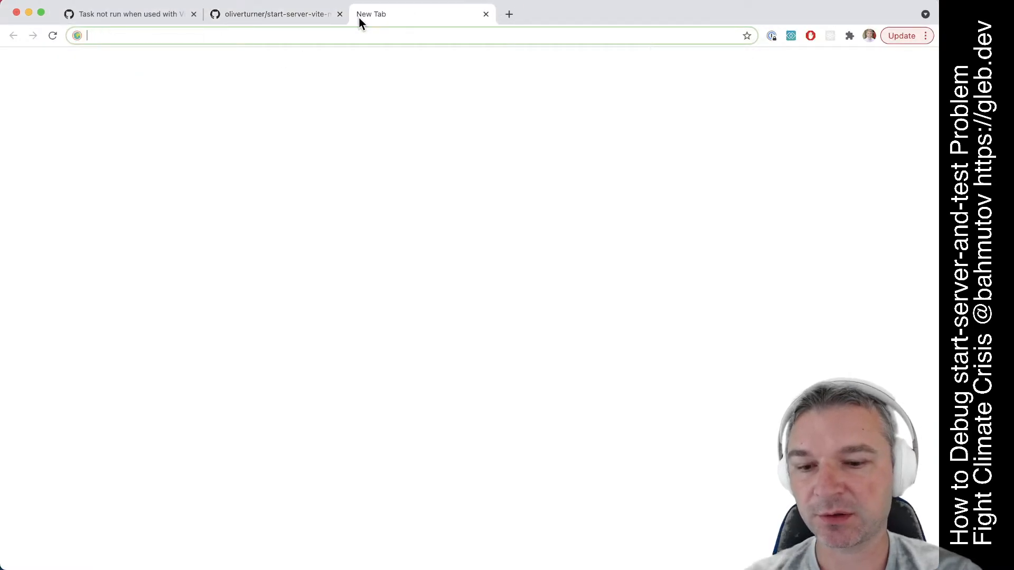
pyautogui.write('localhost:3000')
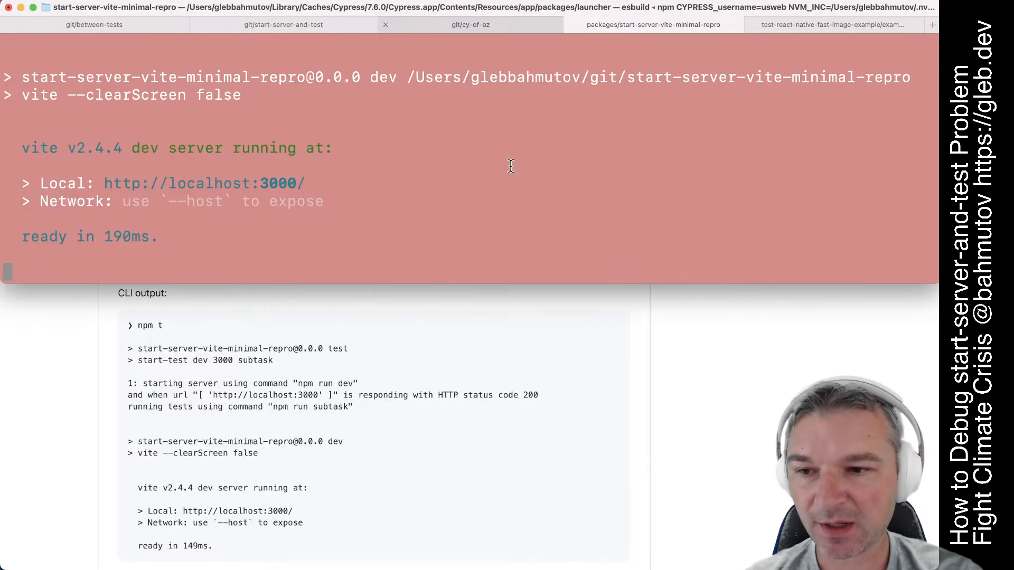
pyautogui.moveTo(279, 220)
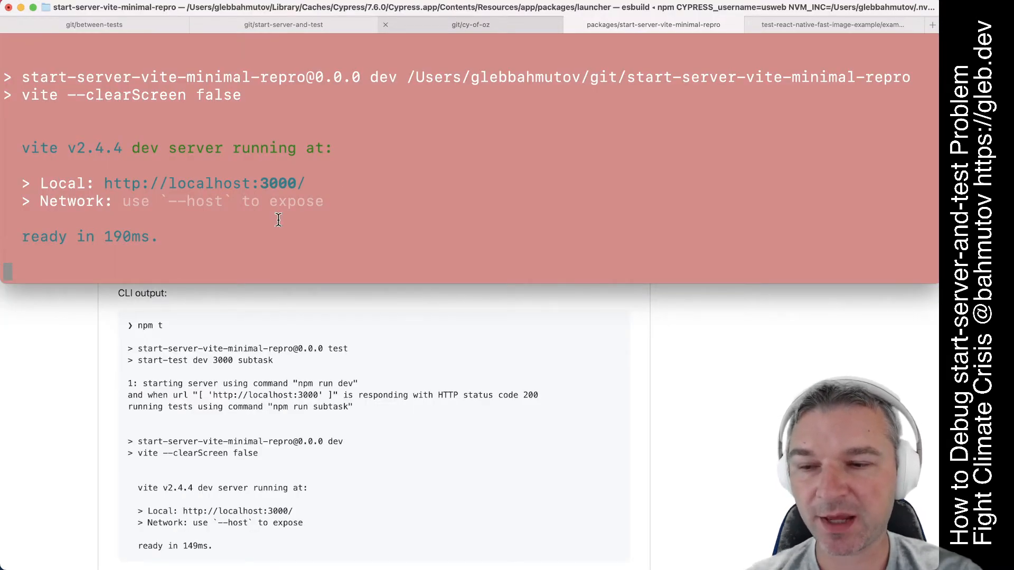
pyautogui.press('ctrl+c')
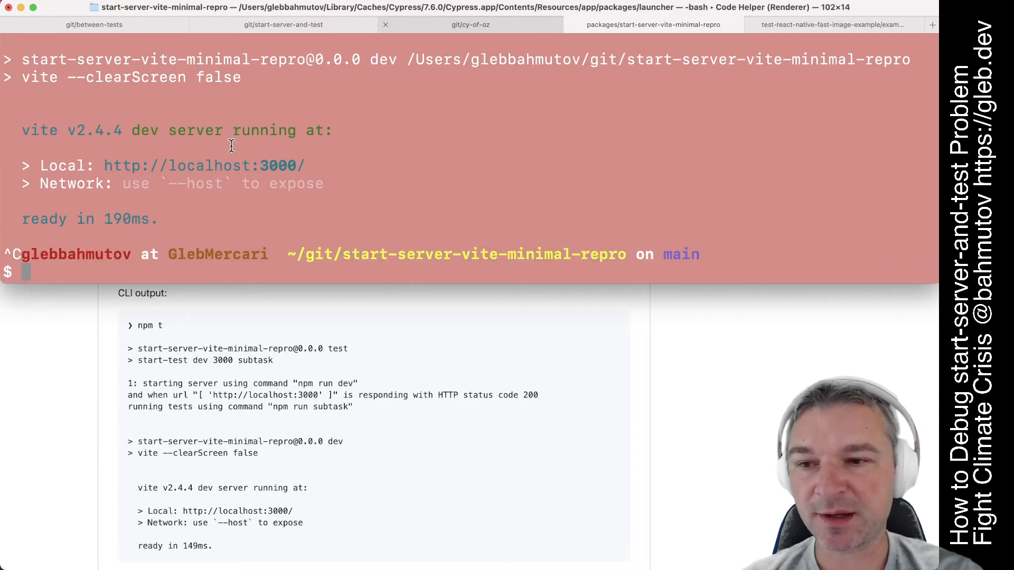
# - Restart the Vite dev server with npm run dev and move to the start-server-and-test shell
pyautogui.doubleClick(277, 165)
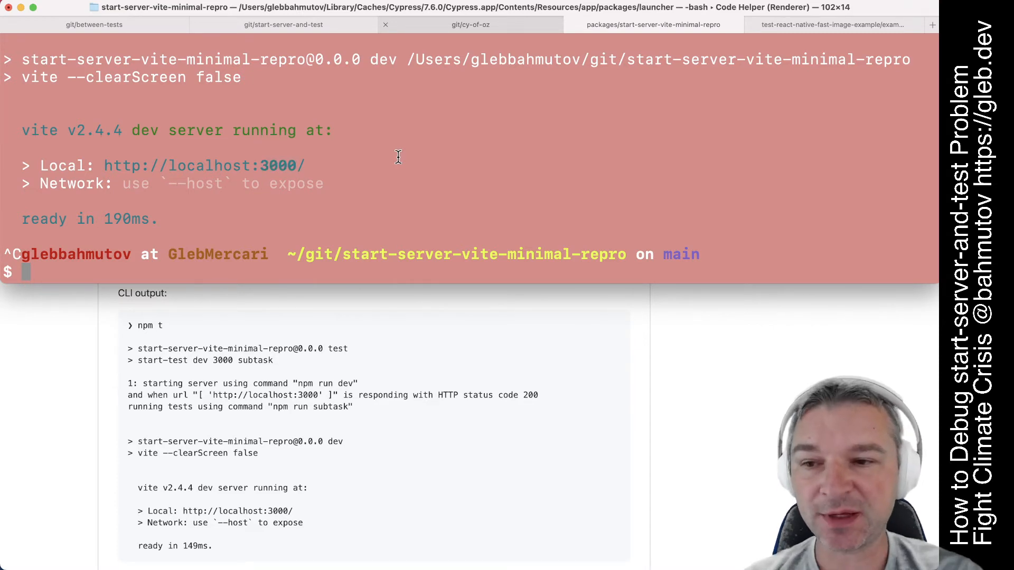
pyautogui.write('npm r')
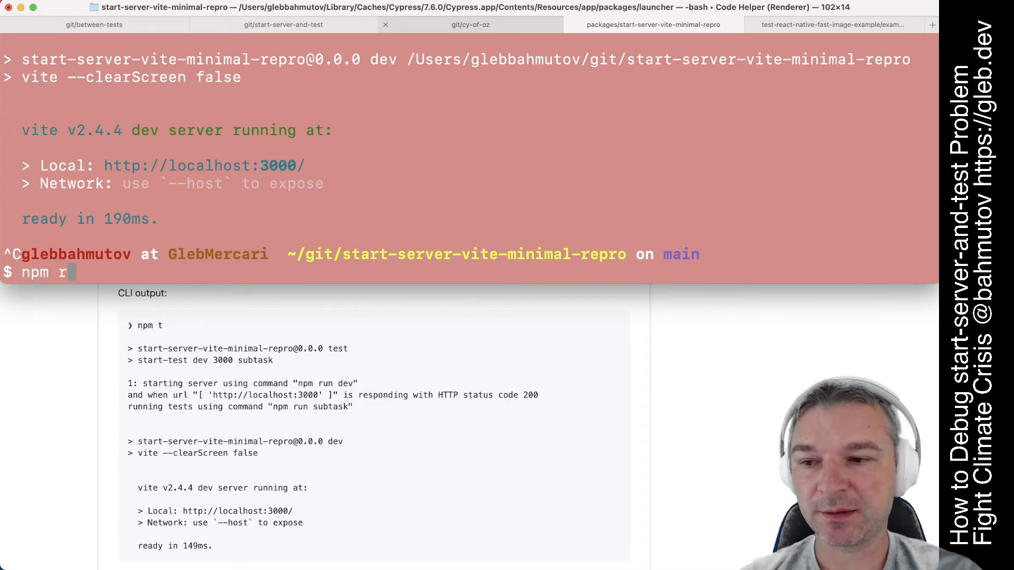
pyautogui.press('Enter')
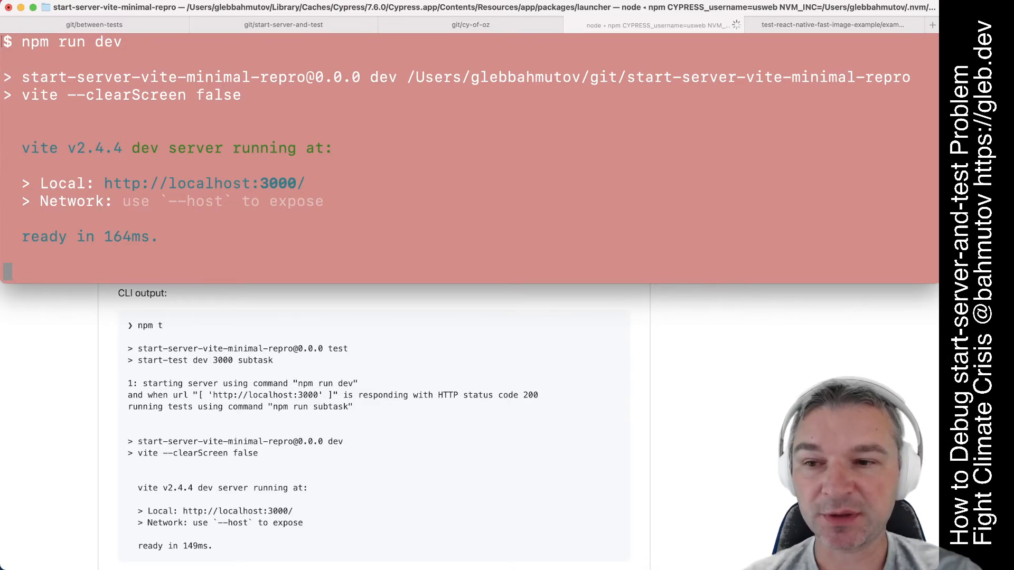
pyautogui.moveTo(276, 188)
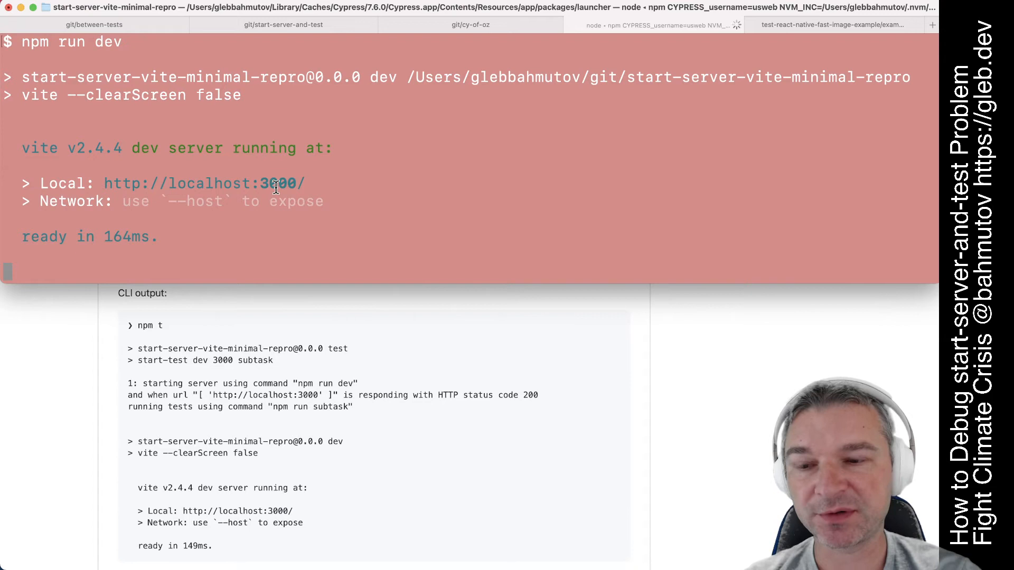
pyautogui.moveTo(323, 175)
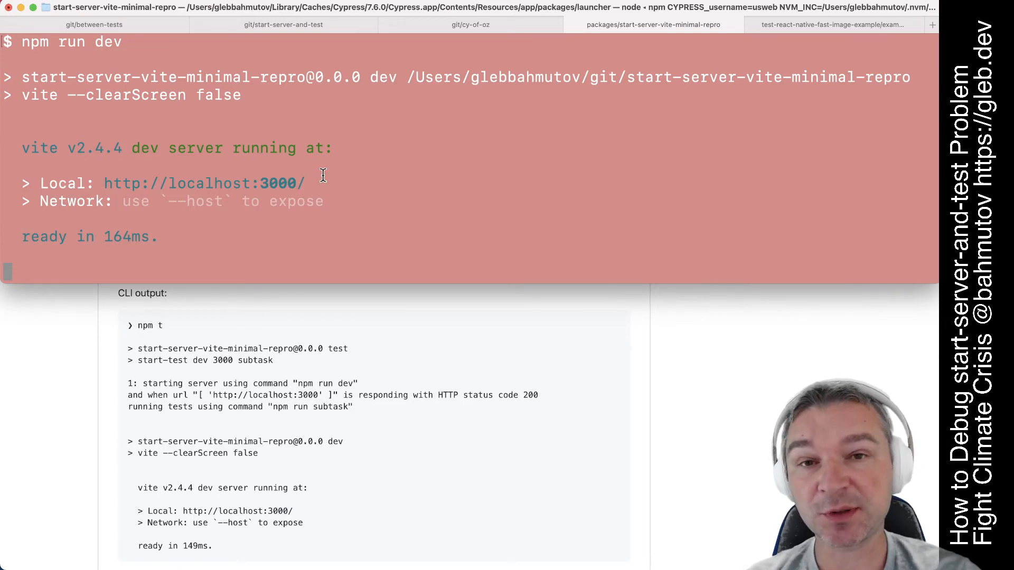
pyautogui.moveTo(338, 123)
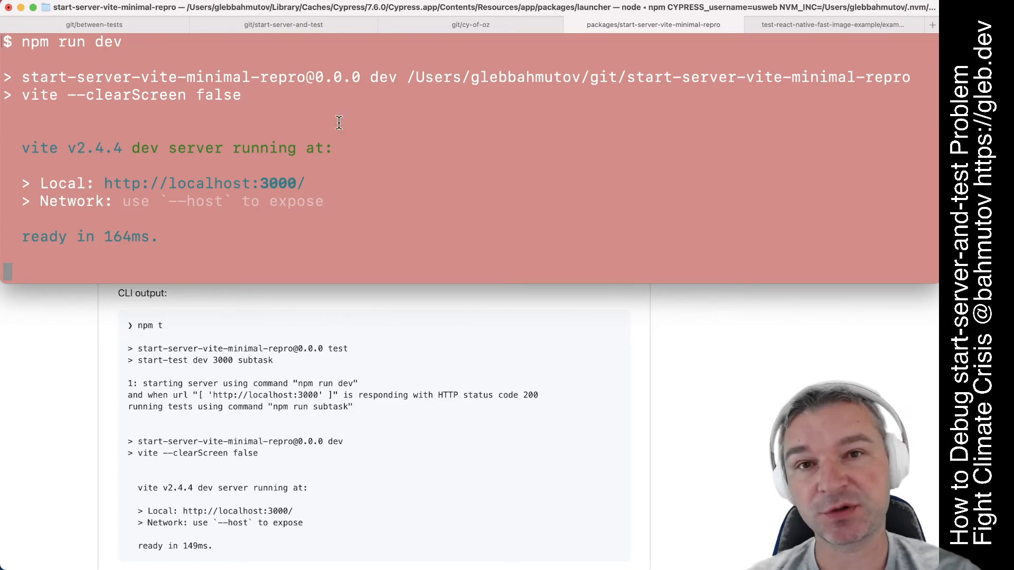
pyautogui.click(286, 24)
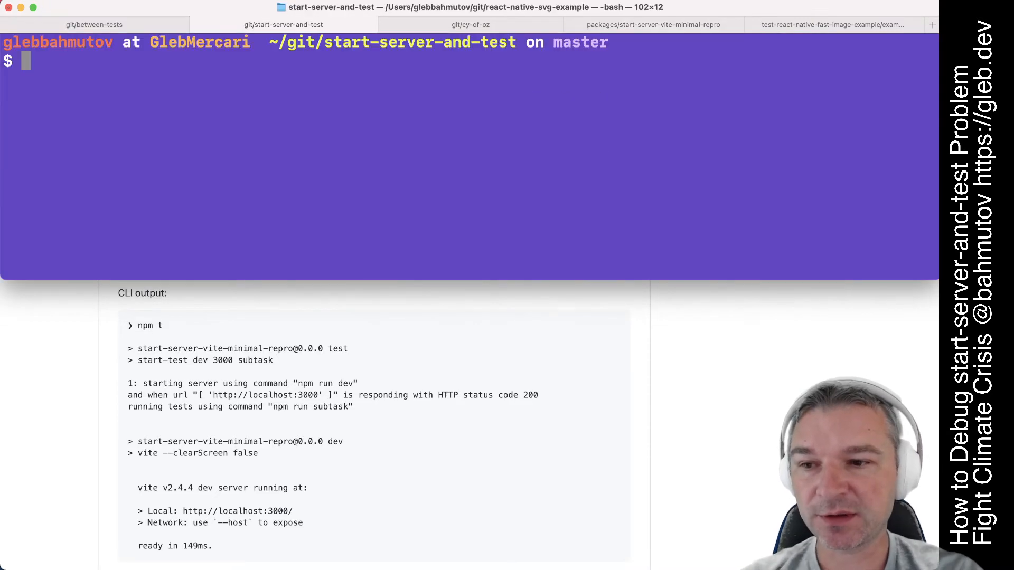
pyautogui.write('curl')
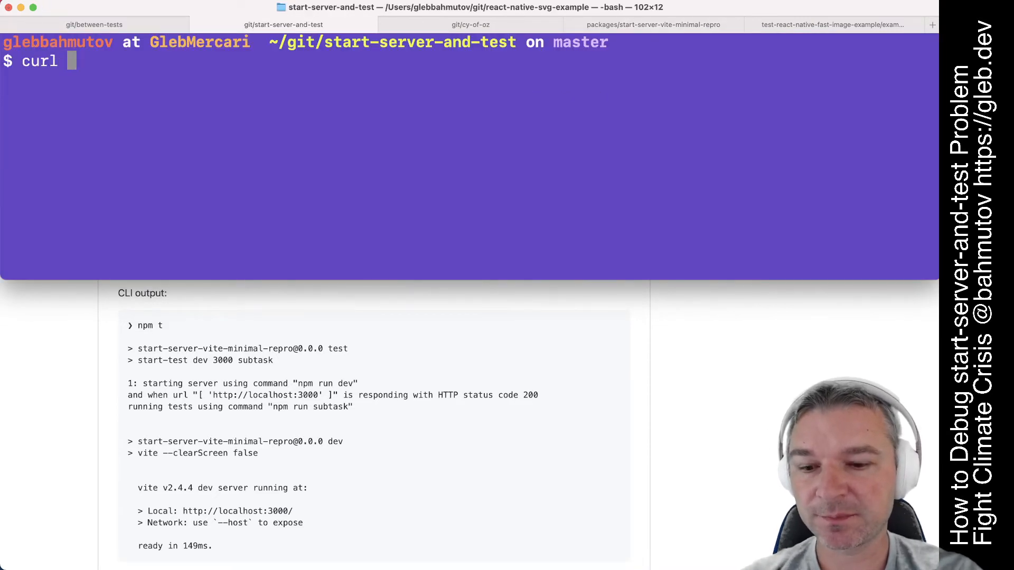
pyautogui.write('--head ht')
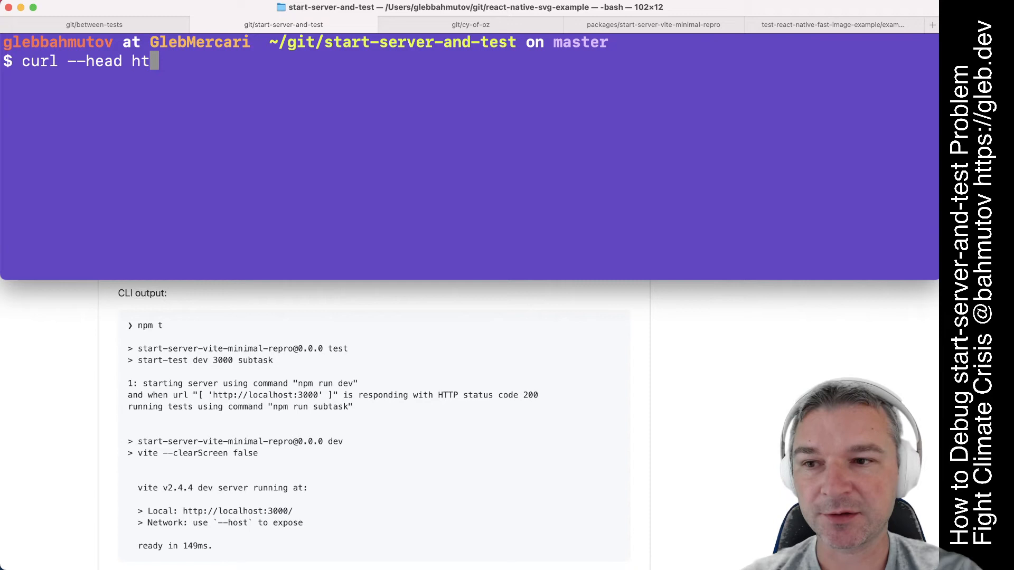
pyautogui.write('tp://localhost:3')
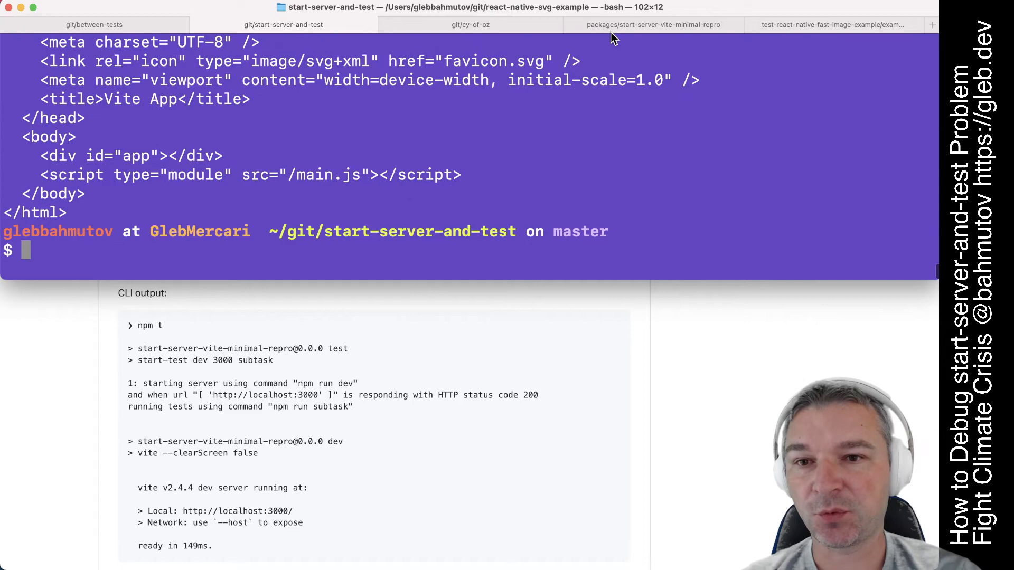
pyautogui.press('Cmd+Tab')
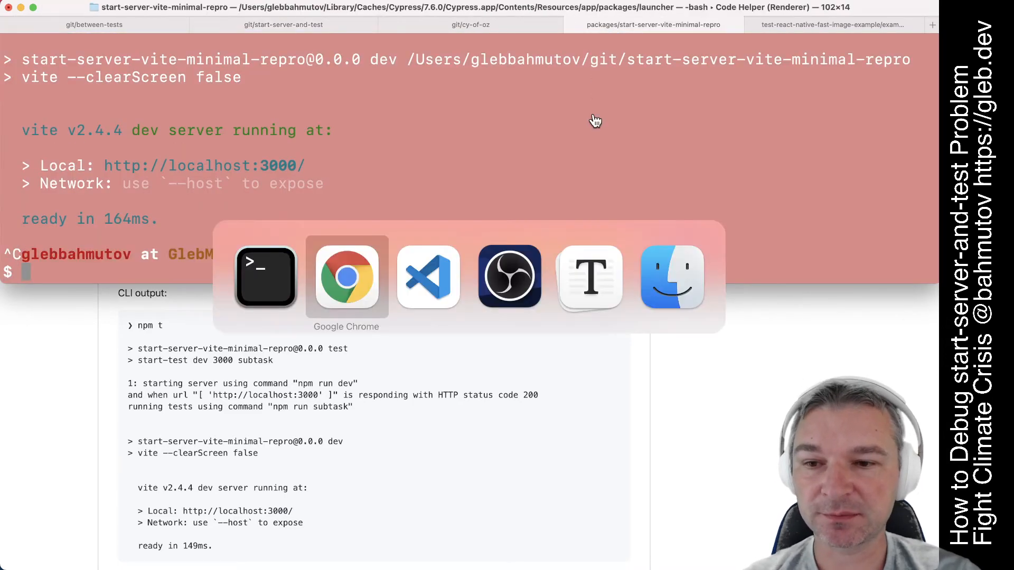
# - Change the test script's wait address to http-get://localhost:3000 and save package.json
pyautogui.click(428, 277)
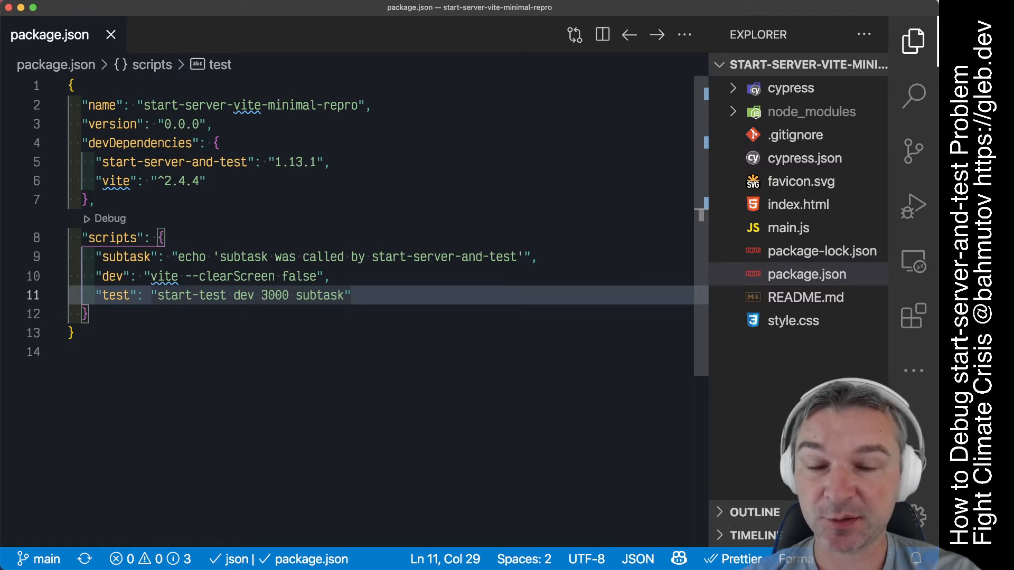
pyautogui.write('http-get://')
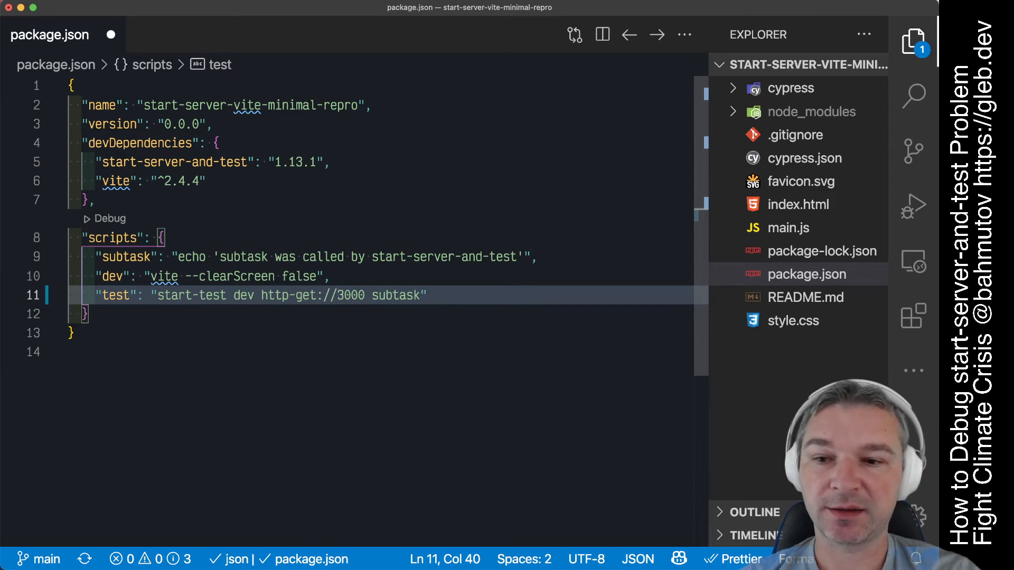
pyautogui.write('localhost:')
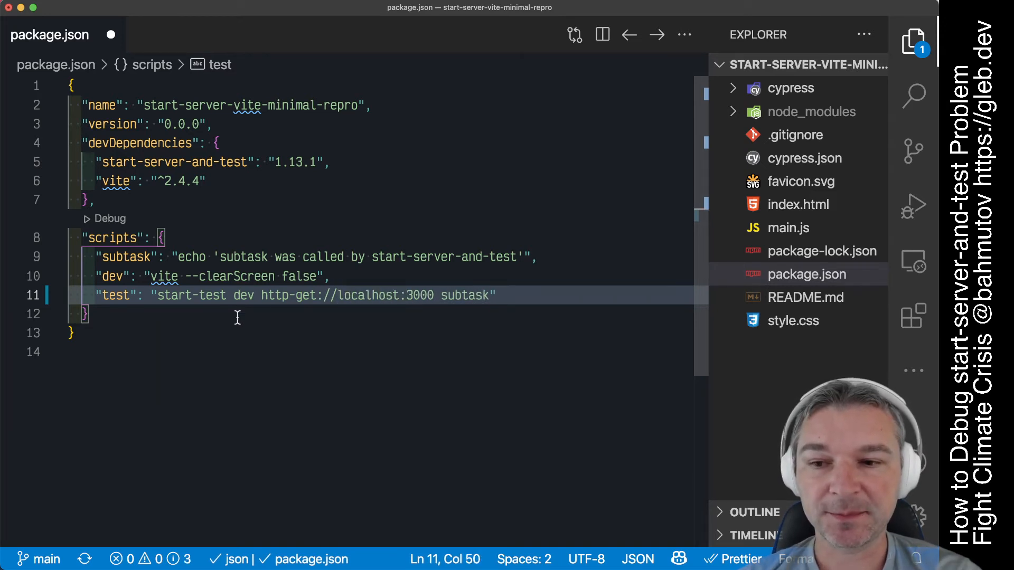
pyautogui.moveTo(227, 296)
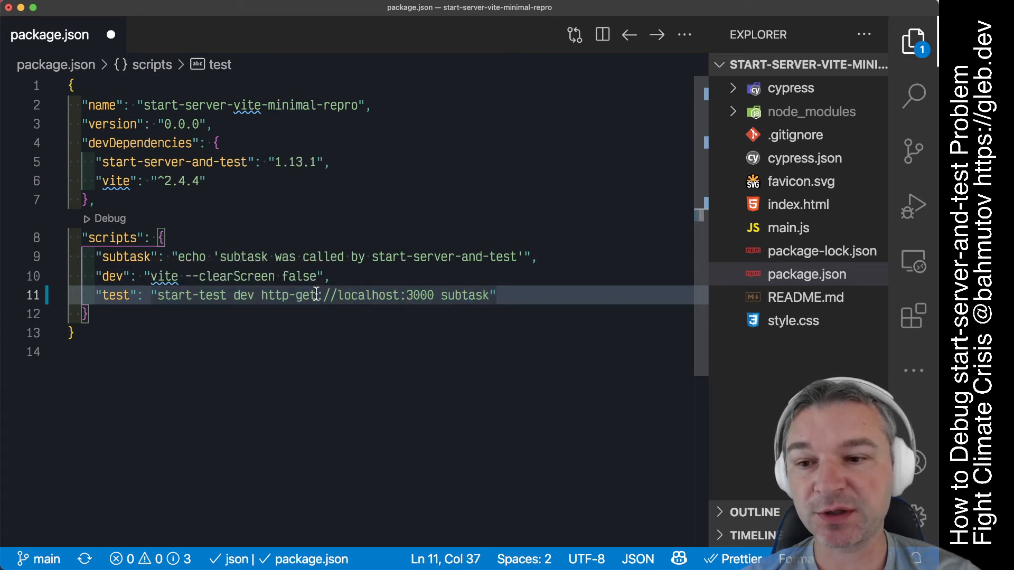
pyautogui.doubleClick(288, 295)
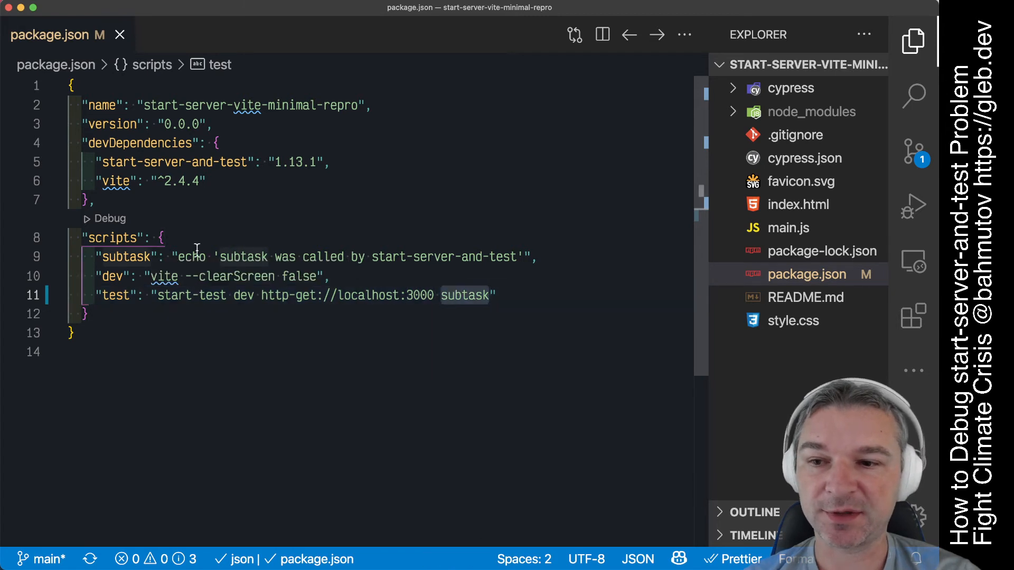
pyautogui.click(278, 258)
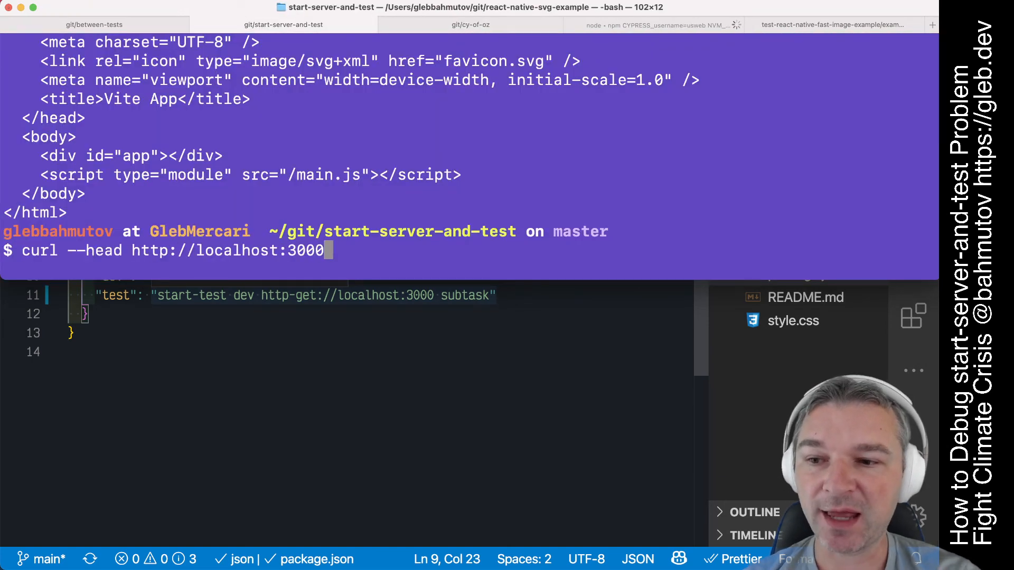
pyautogui.write('/')
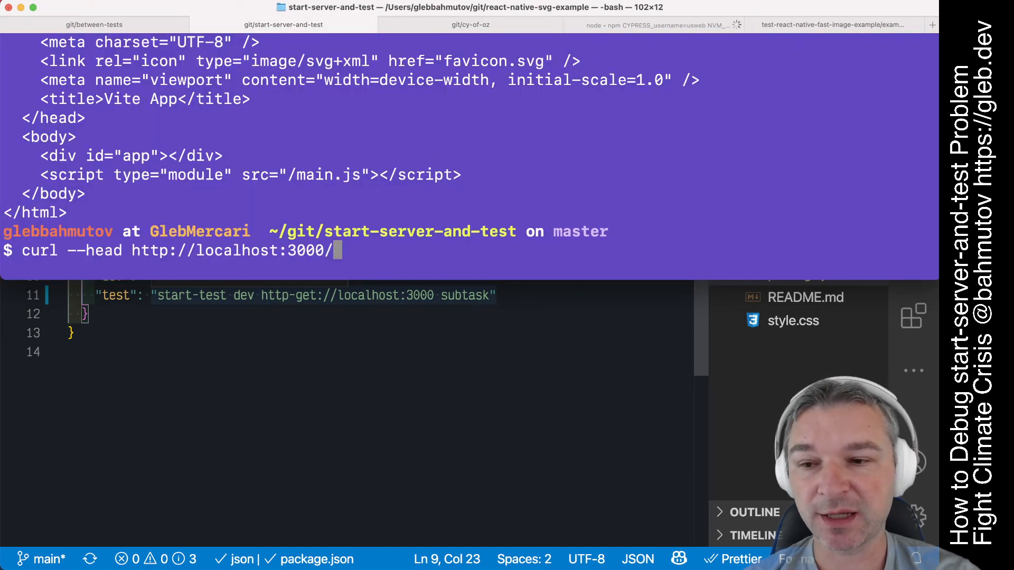
pyautogui.write('index.html')
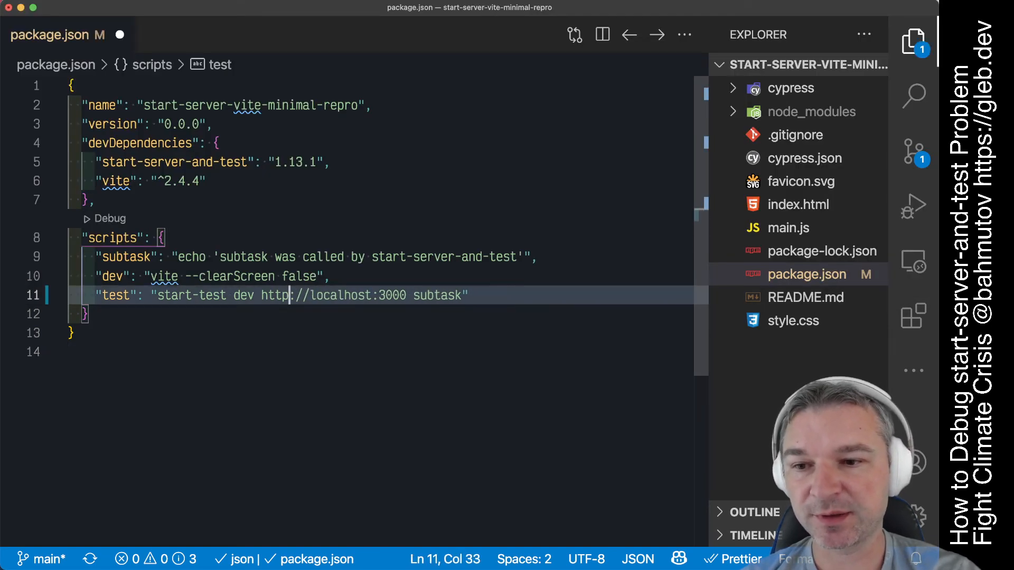
pyautogui.write('/index.html')
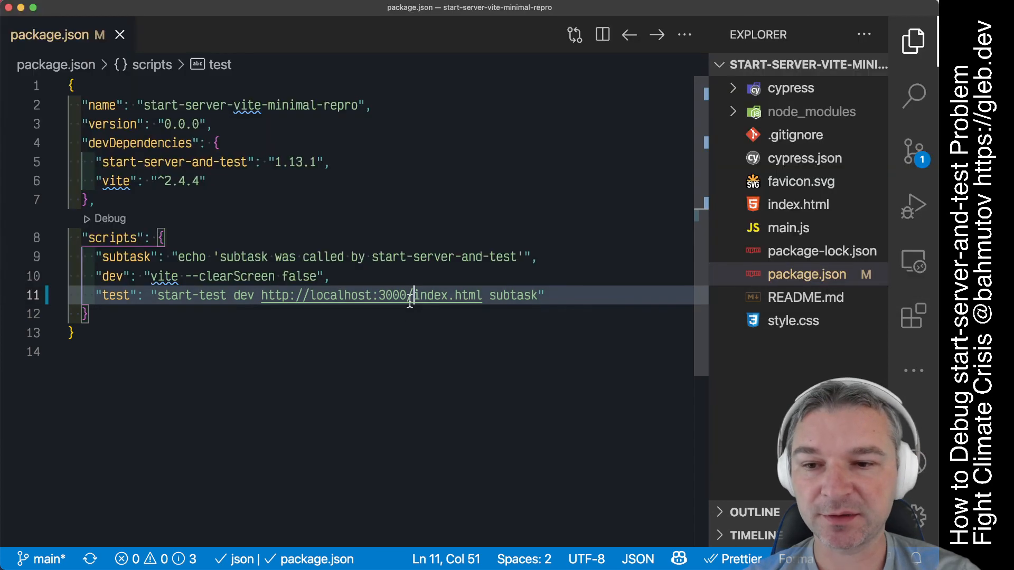
pyautogui.doubleClick(513, 296)
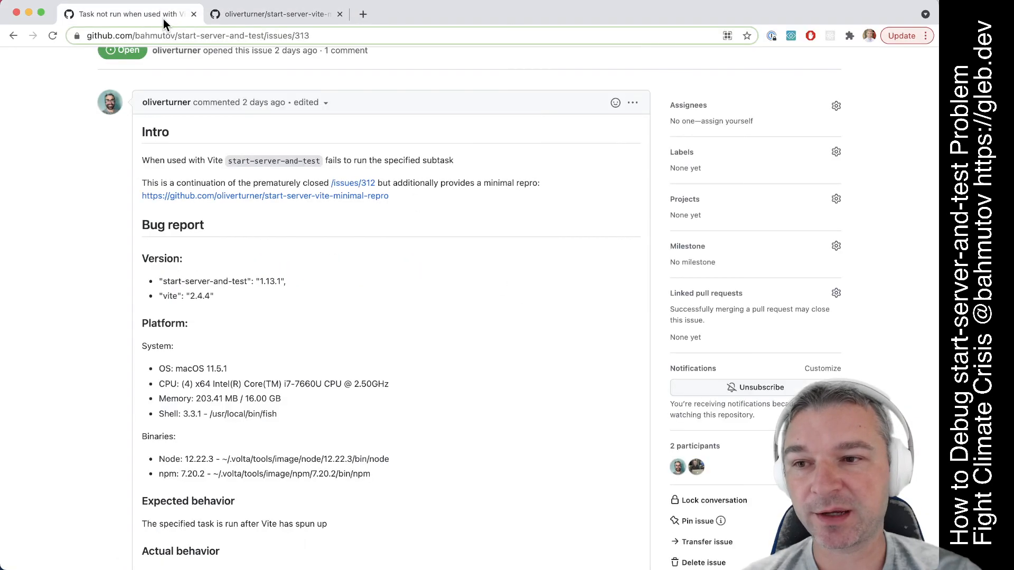
pyautogui.moveTo(396, 268)
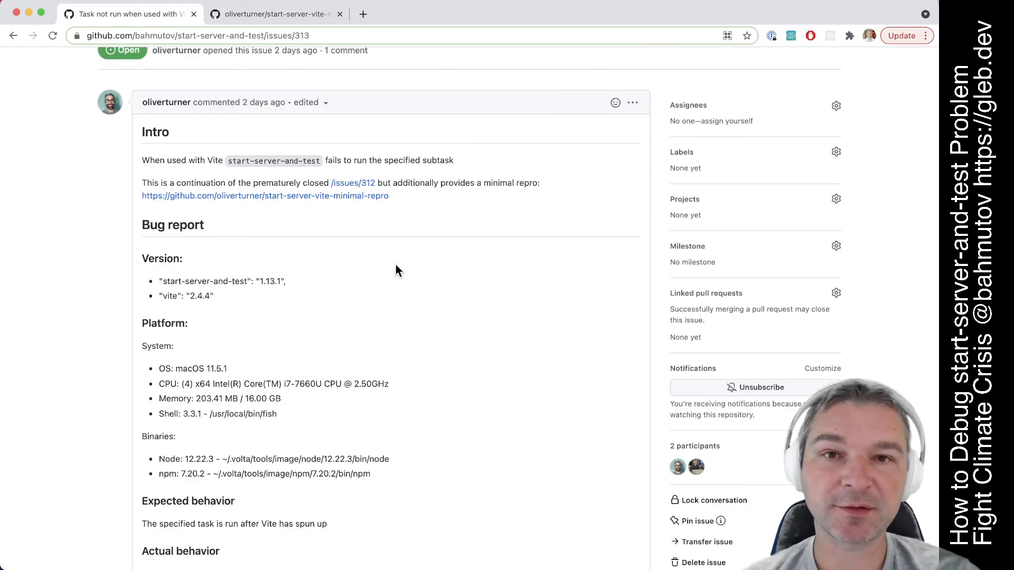